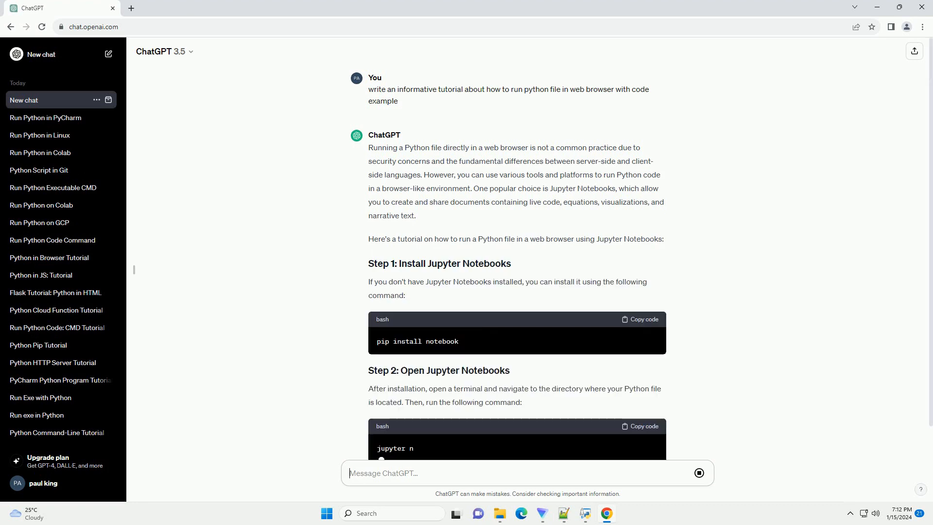
Scroll down through Steps 1–5, the Note and summary as the Jupyter tutorial streams
{"action": "scroll", "scroll_direction": "down", "scroll_amount": 3}
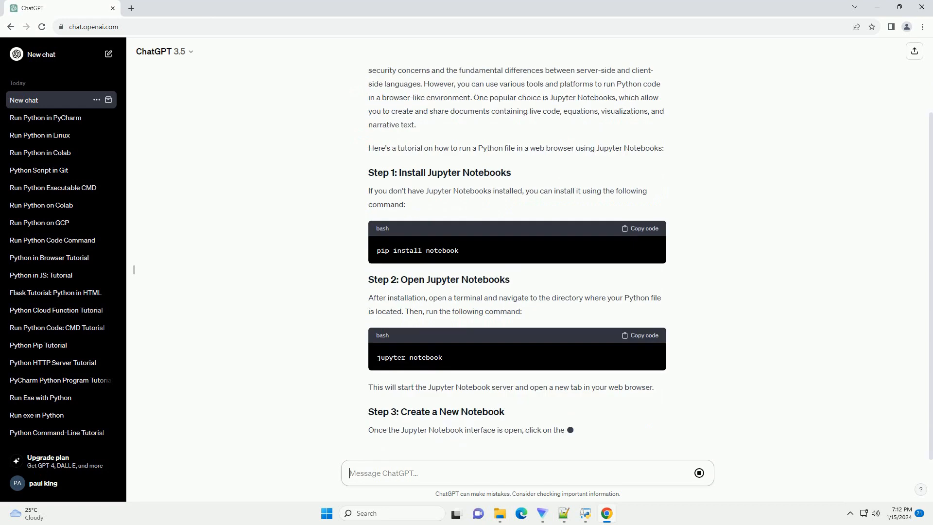
{"action": "scroll", "scroll_direction": "down", "scroll_amount": 3}
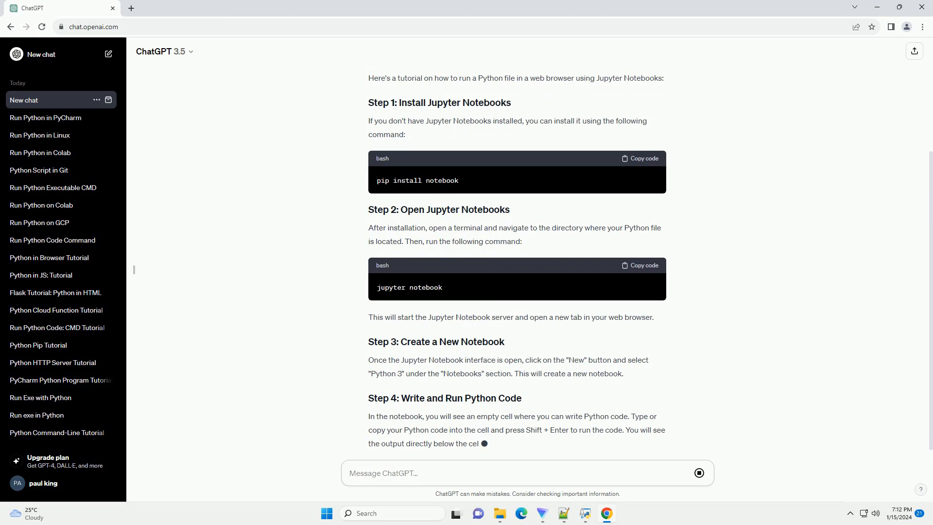
{"action": "scroll", "scroll_direction": "down", "scroll_amount": 3}
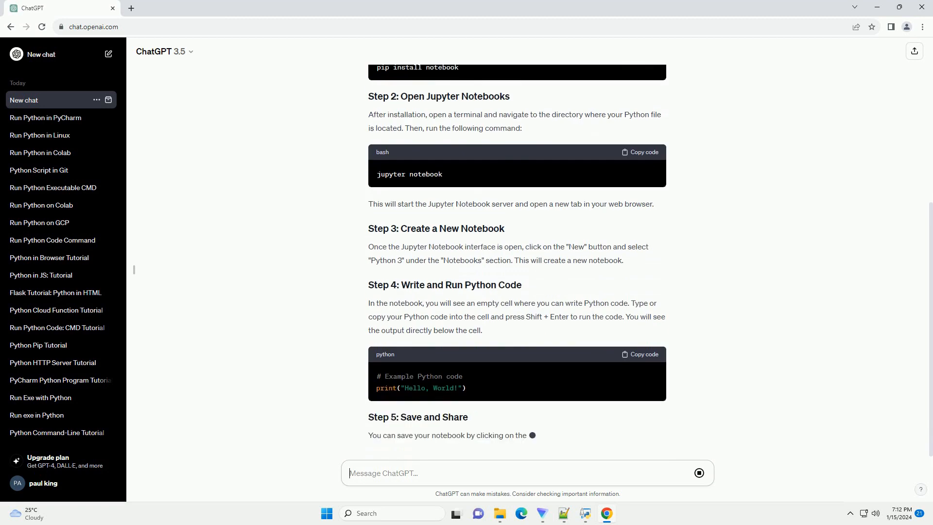
{"action": "scroll", "scroll_direction": "down", "scroll_amount": 3}
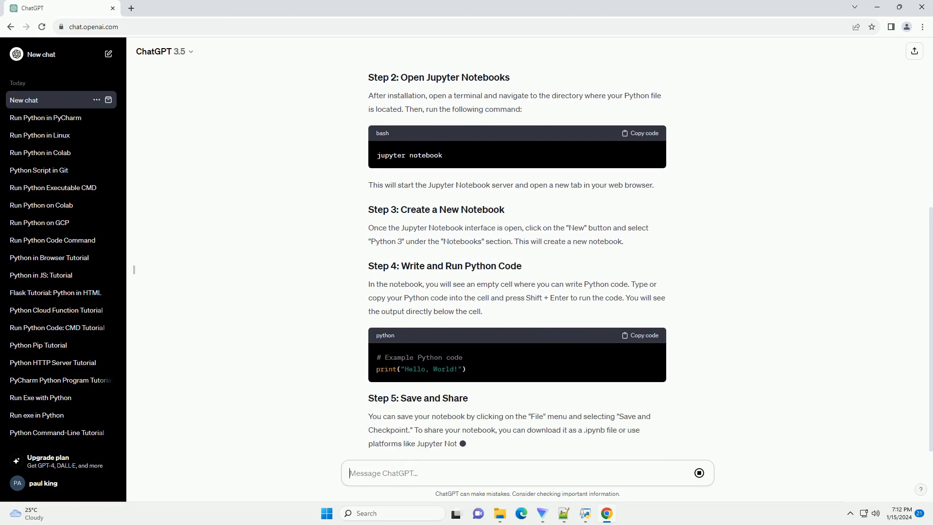
{"action": "scroll", "scroll_direction": "down", "scroll_amount": 3}
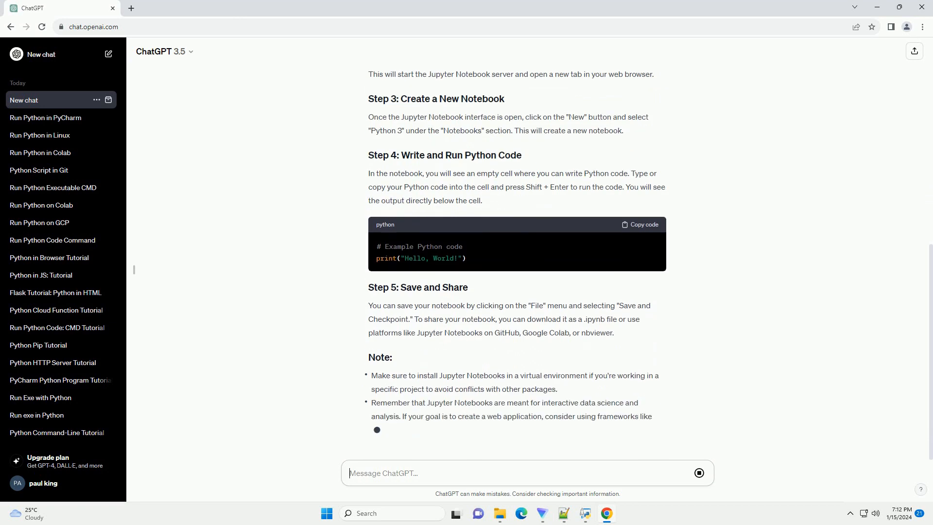
{"action": "scroll", "scroll_direction": "down", "scroll_amount": 3}
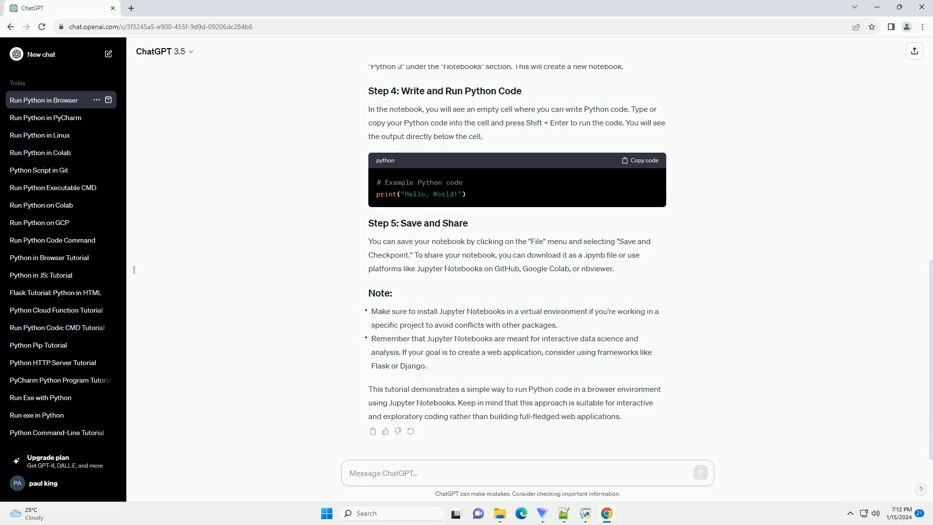
{"action": "left_click", "coordinate": [526, 473]}
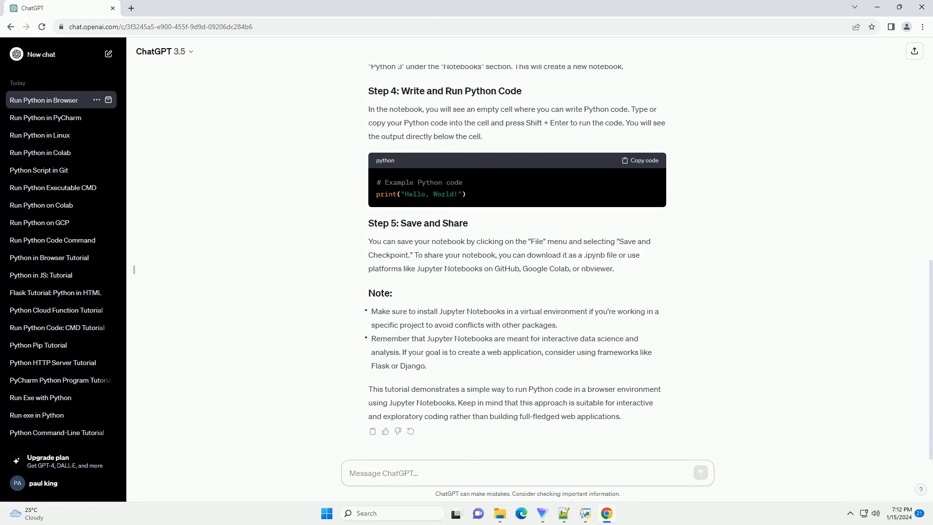
{"action": "left_click", "coordinate": [417, 473]}
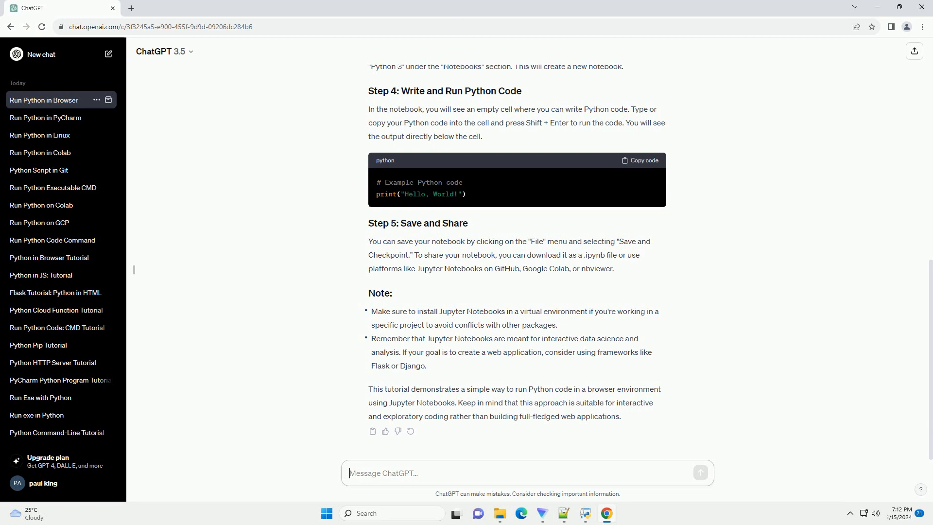